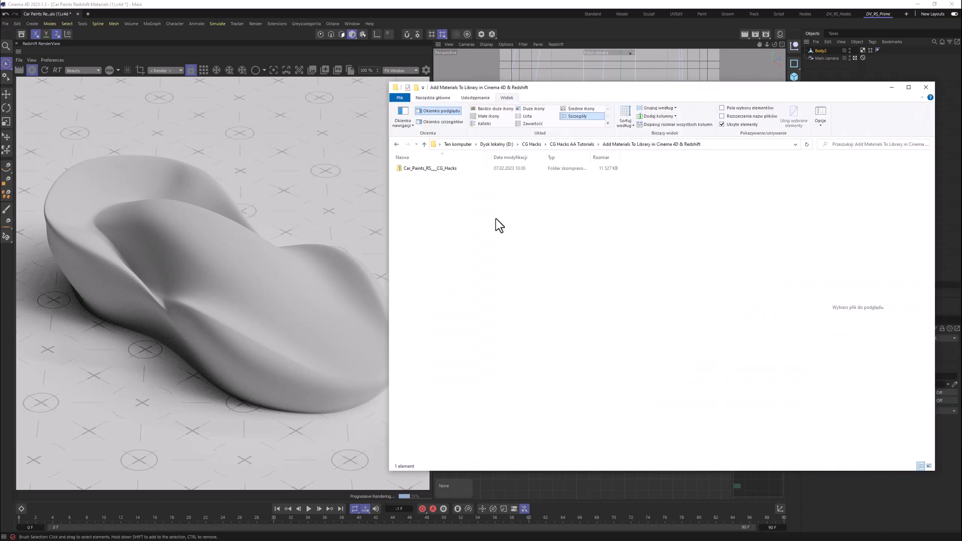
- Create a new folder named 'Redshift Local Database' next to the Car_Paints_RS archive
right_click(499, 225)
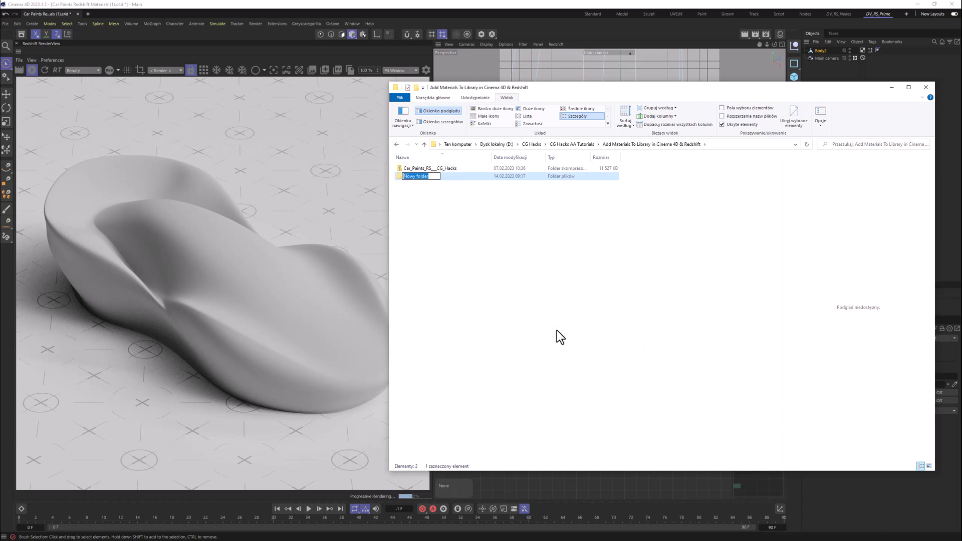
type("Red")
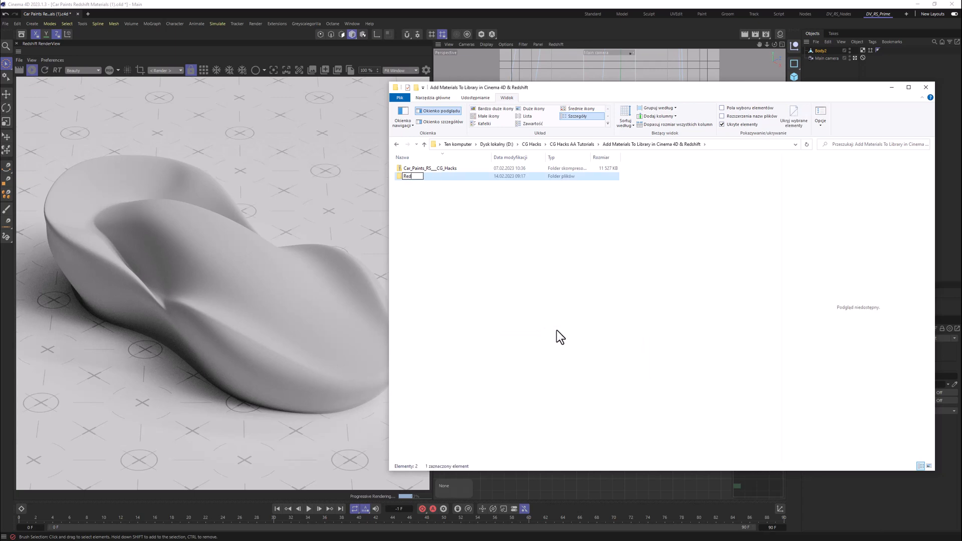
type("Redshift Local Database")
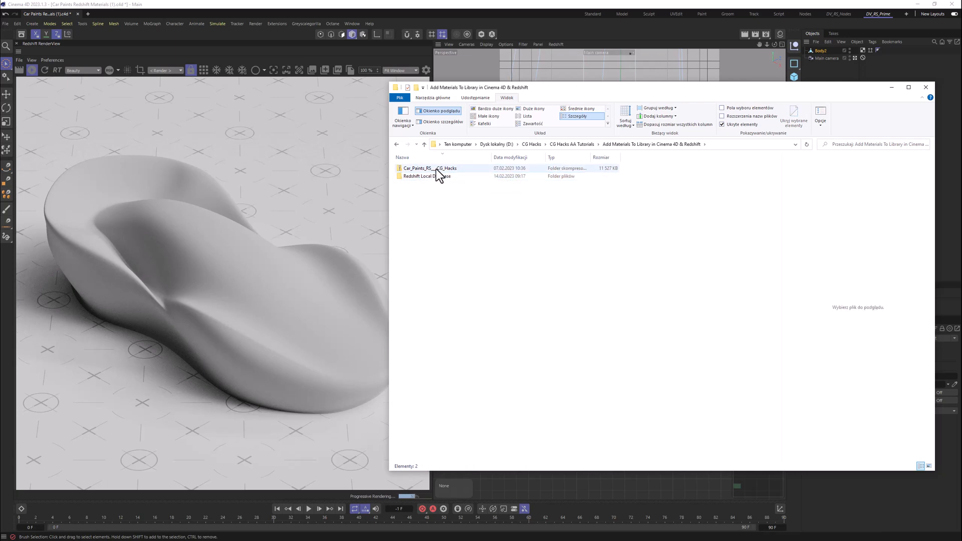
- Open the Redshift Local Database folder holding the Car_Paints_RS archive
double_click(423, 176)
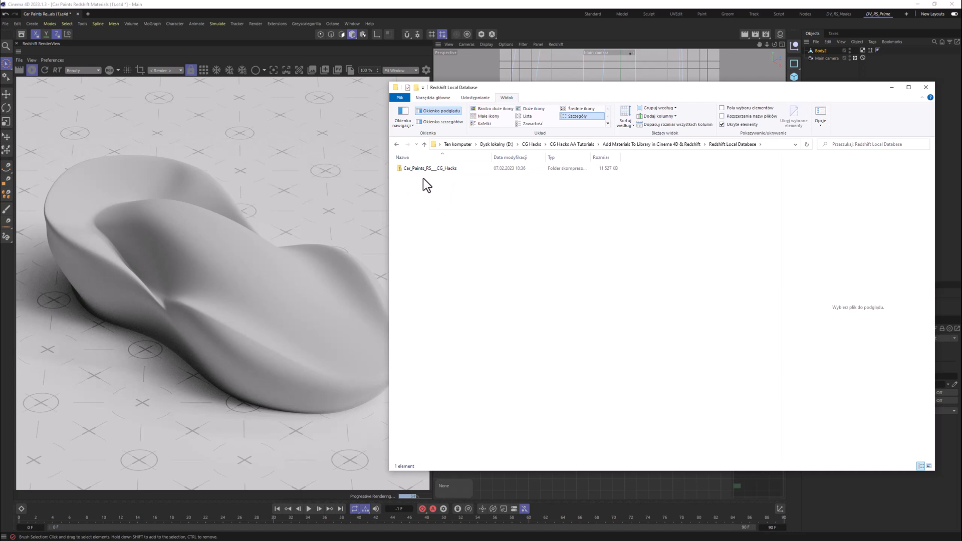
mouse_move(409, 278)
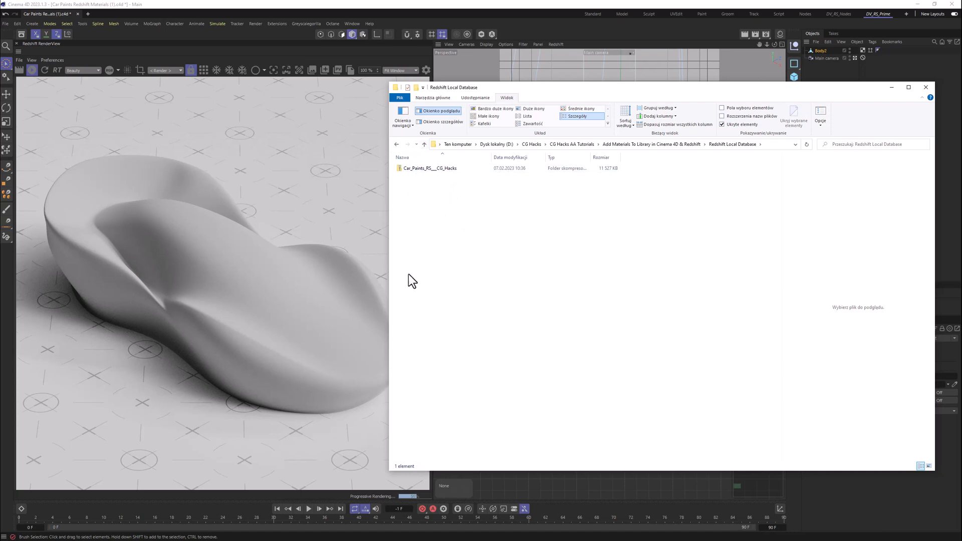
mouse_move(419, 146)
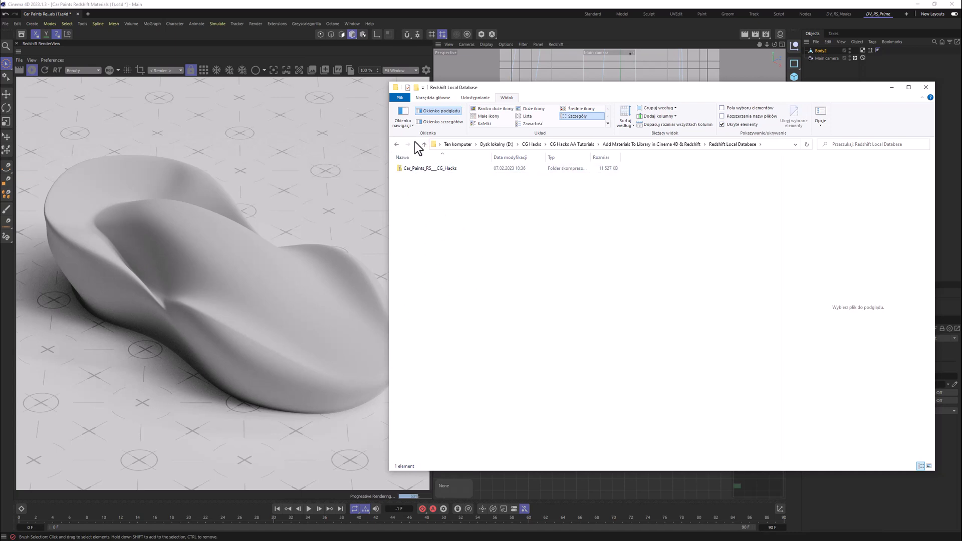
mouse_move(581, 88)
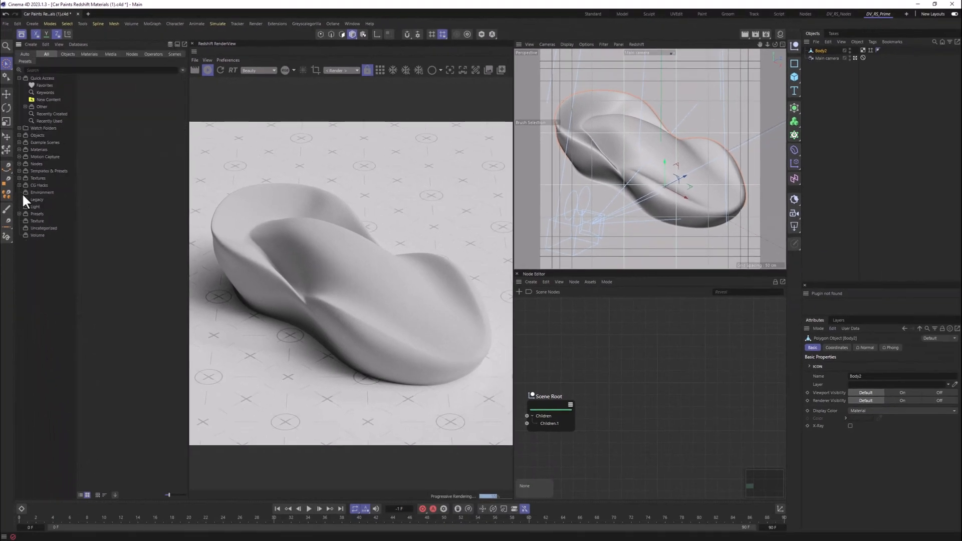
- Expand CG Hacks and the Car Paints RS category in the asset library
left_click(39, 185)
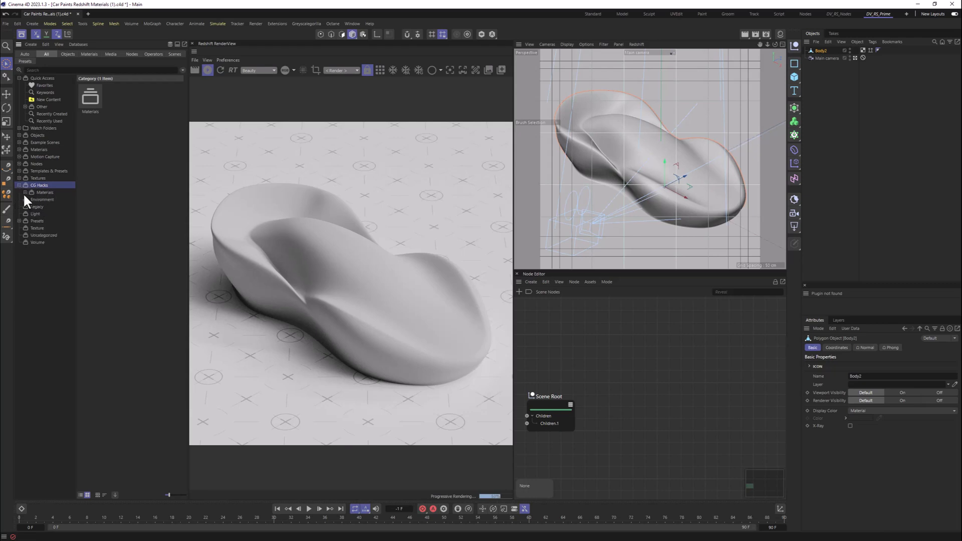
left_click(51, 199)
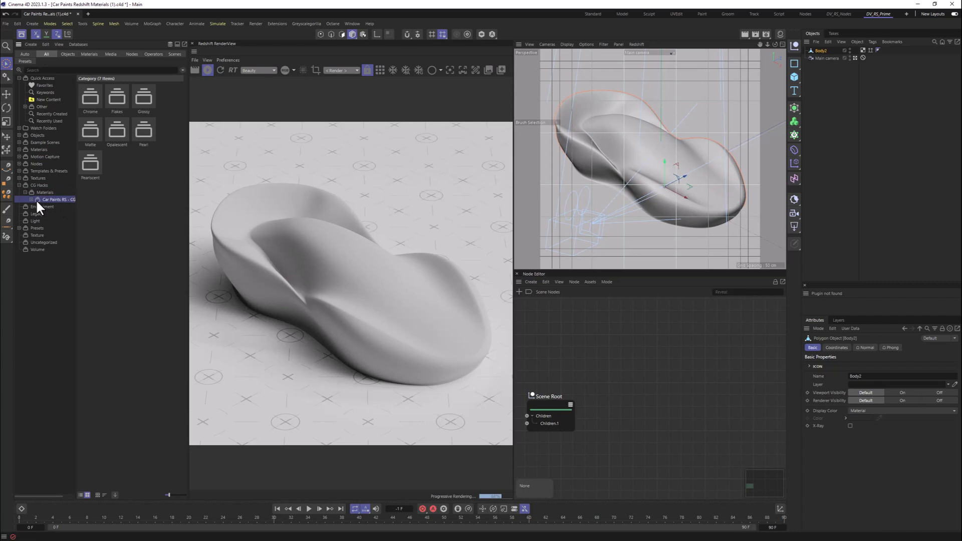
left_click(32, 200)
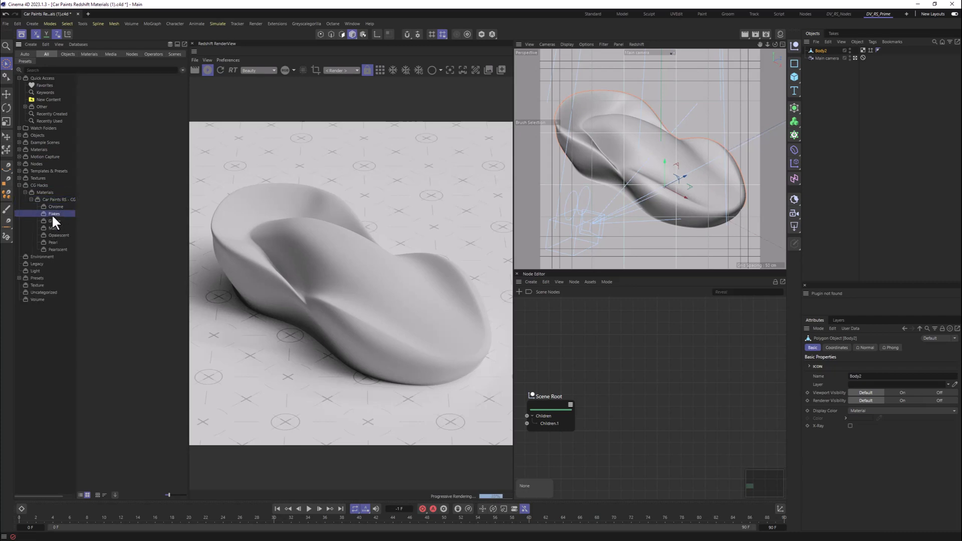
- Browse the Matte, Chrome, Pearlescent and Flakes car paint collections
left_click(54, 227)
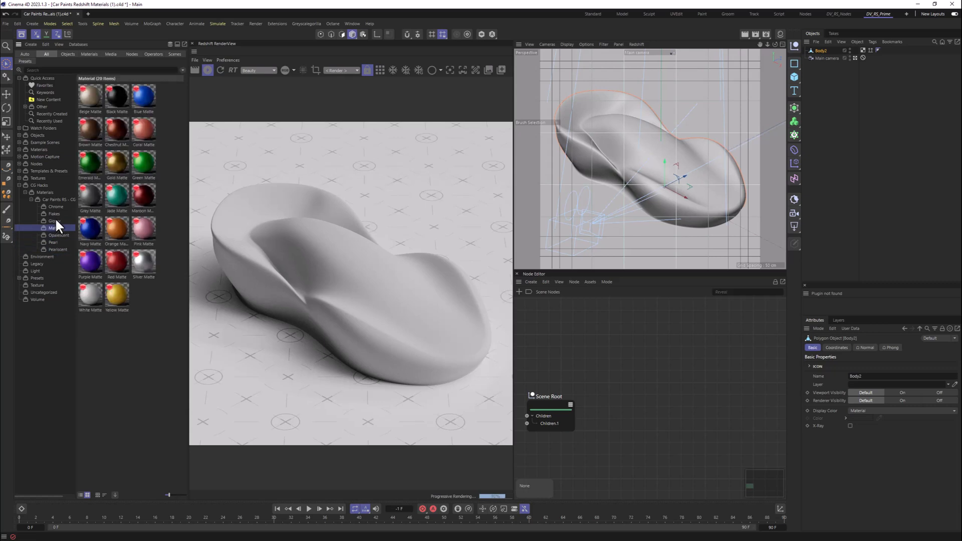
left_click(55, 207)
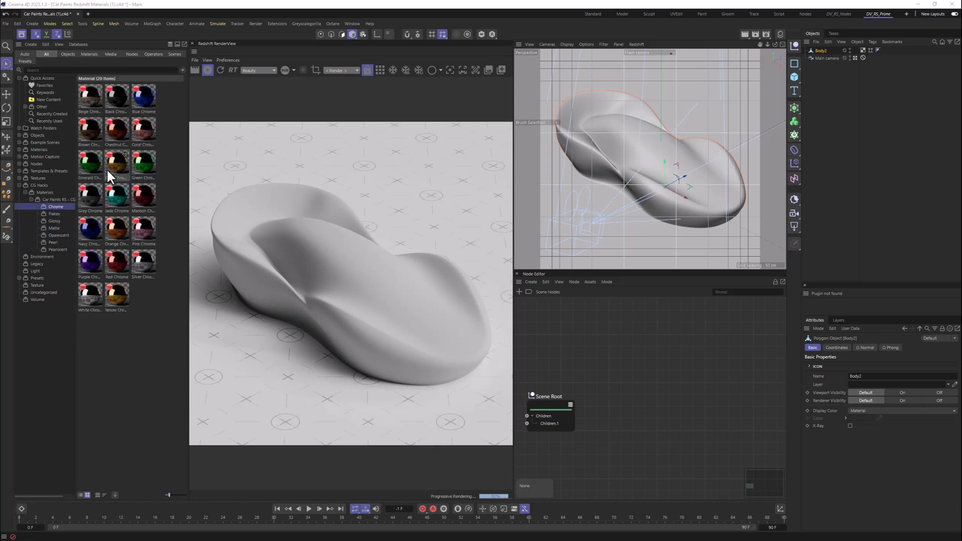
left_click(58, 249)
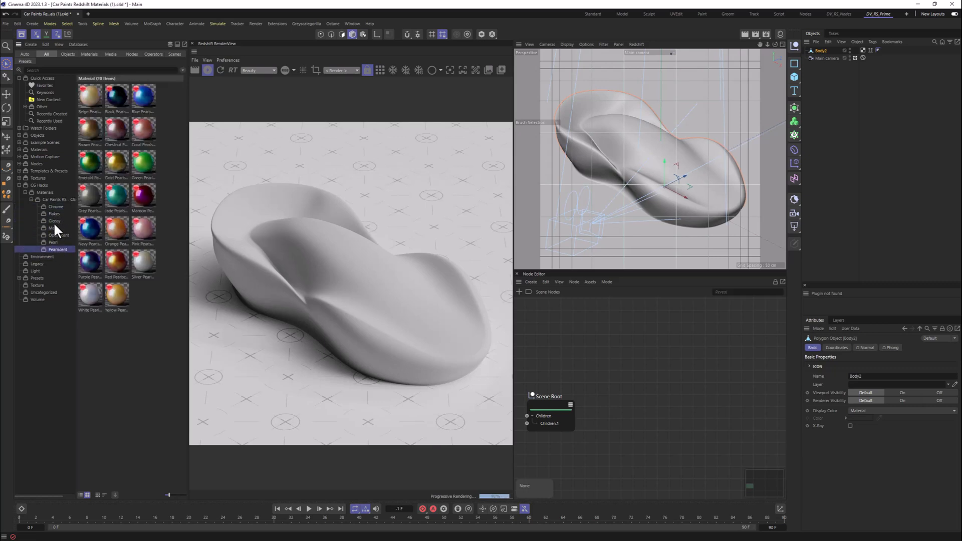
left_click(53, 213)
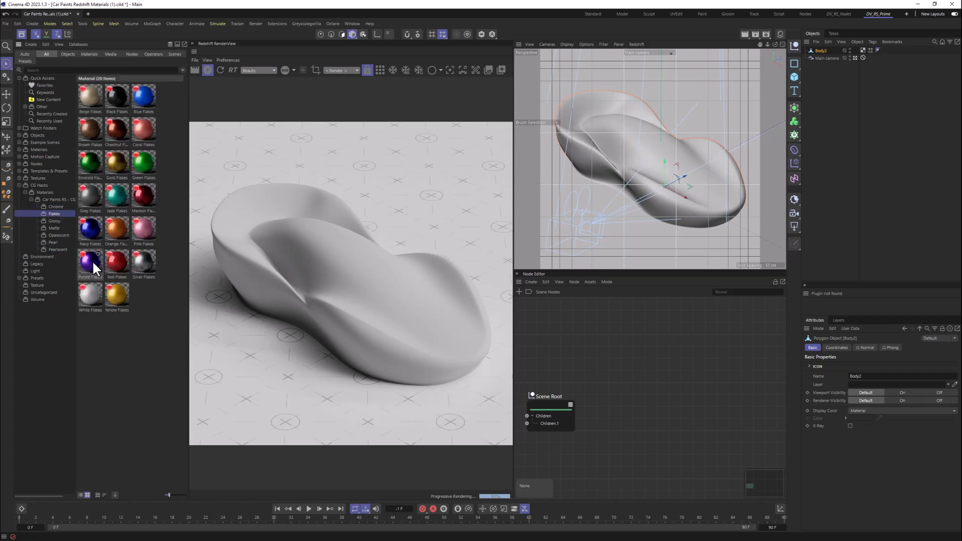
mouse_move(674, 59)
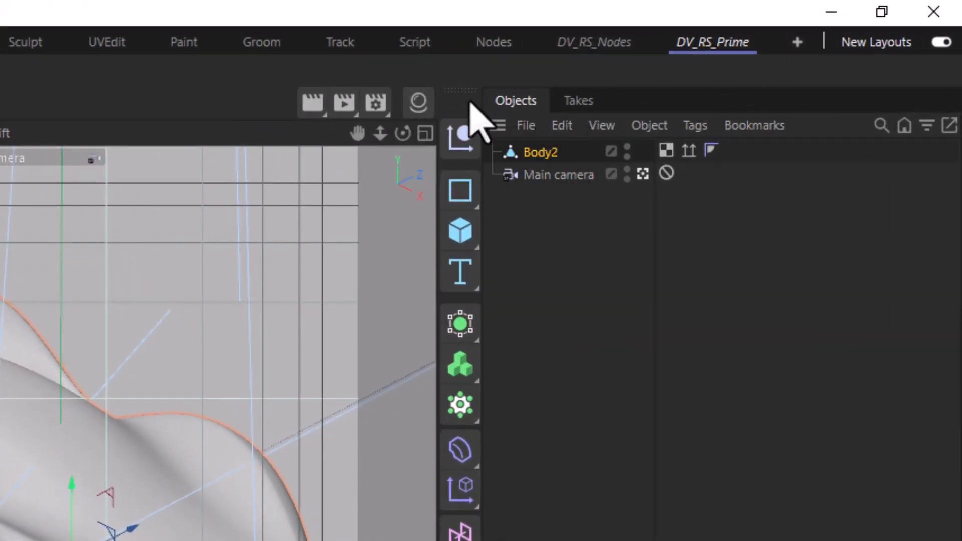
mouse_move(429, 116)
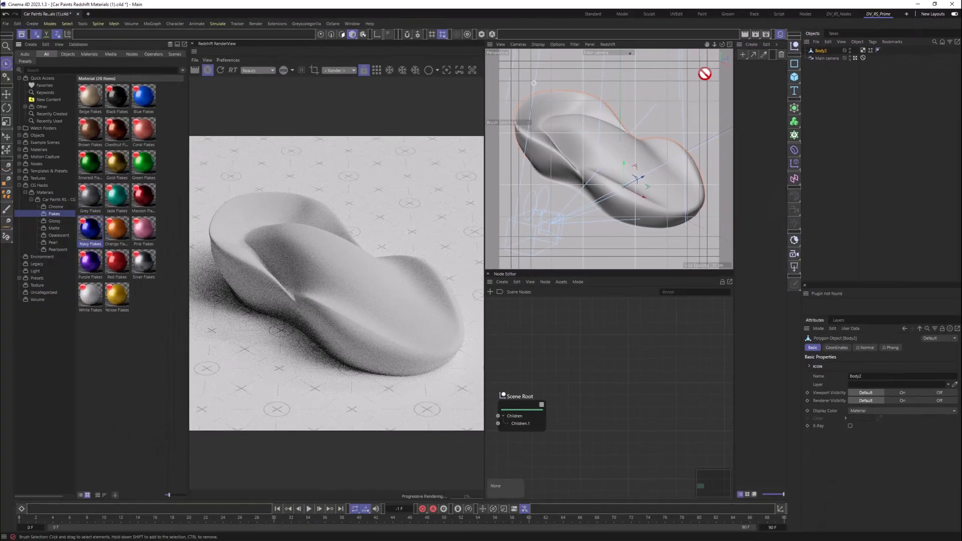
- Load the Navy Flakes material into the scene from the Asset Browser
double_click(90, 227)
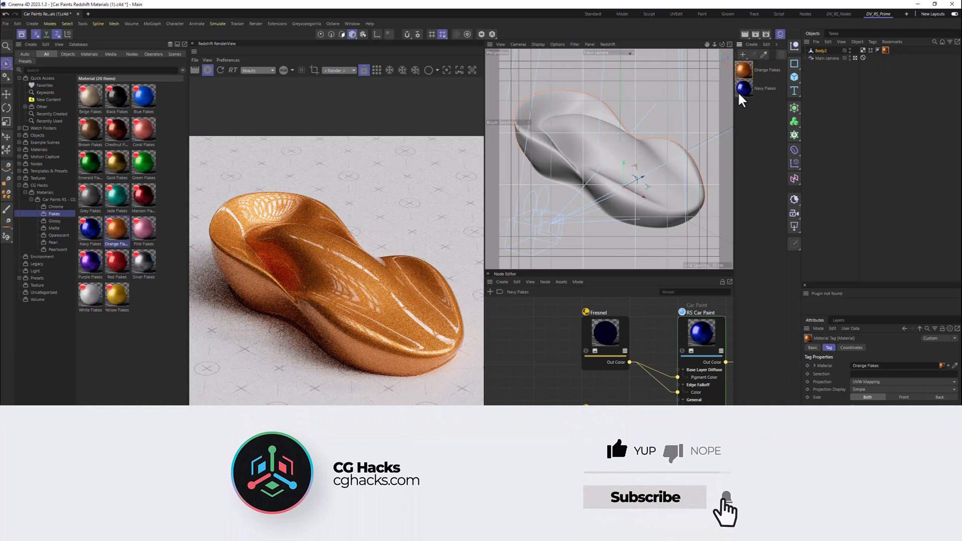
- Open the Navy Flakes material for editing
left_click(743, 88)
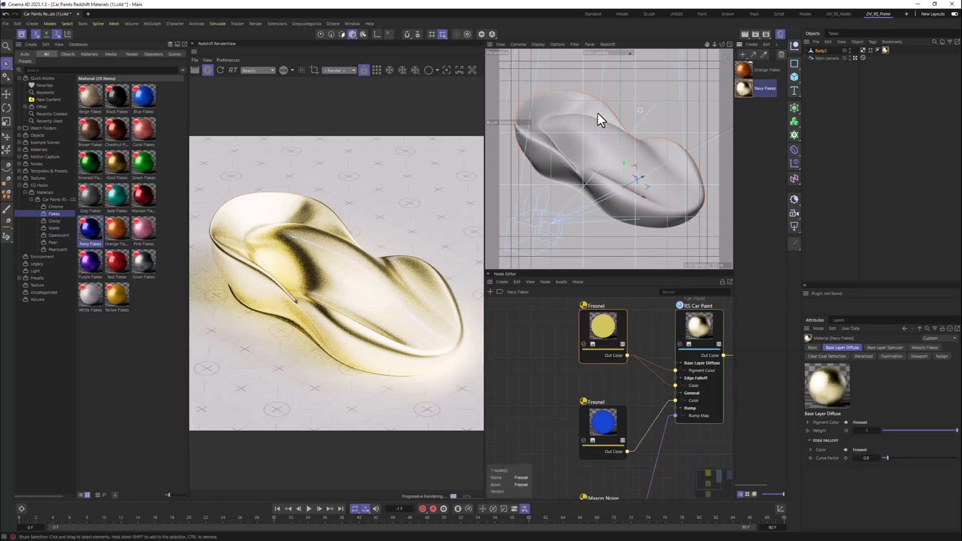
mouse_move(68, 165)
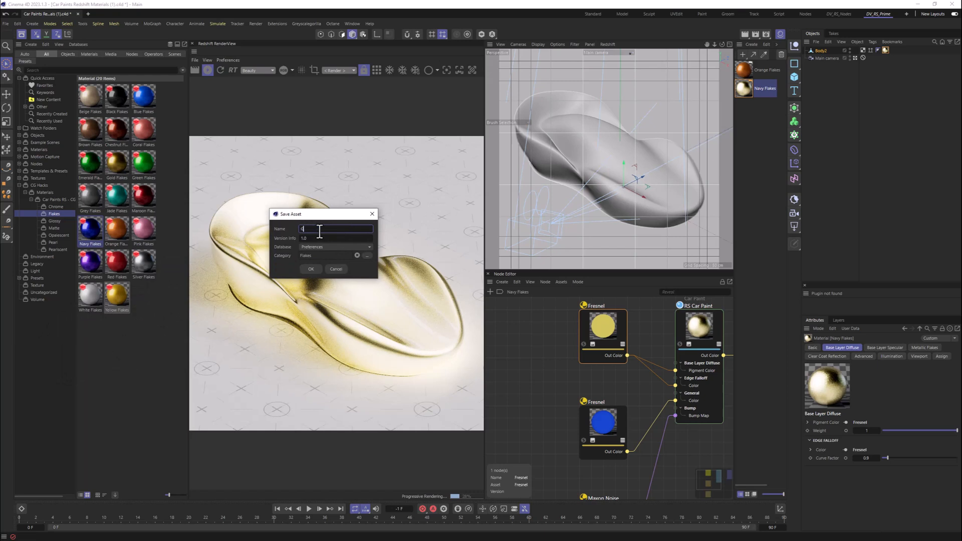
- Name the asset 'Gold Flakes' and confirm saving it to Flakes
type("Gold Flakes")
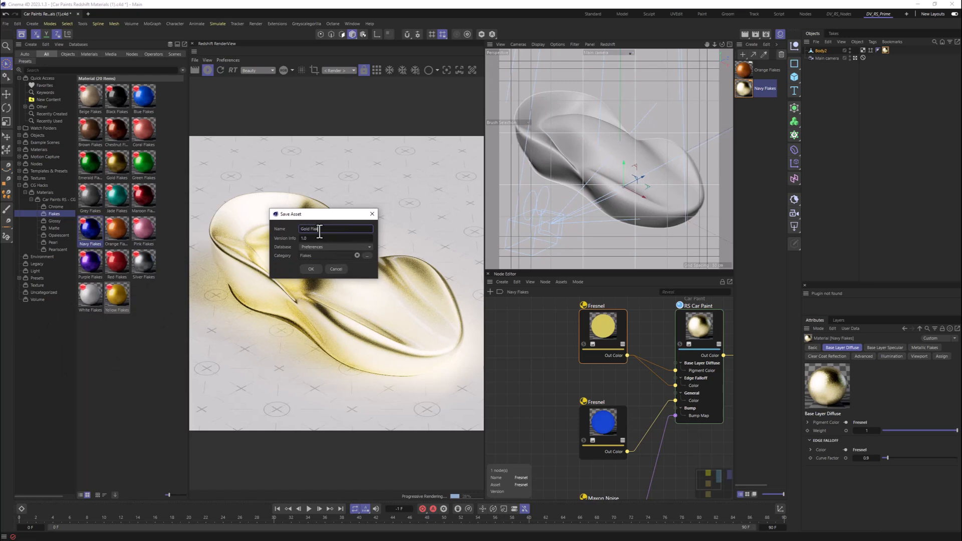
left_click(310, 268)
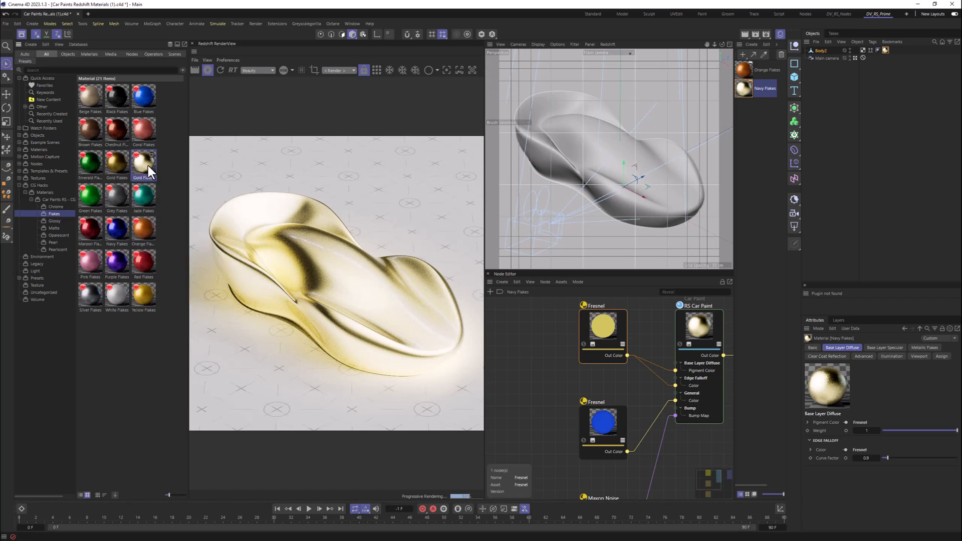
- Delete the Gold Flakes asset from the Flakes collection, confirming the deletion
right_click(144, 164)
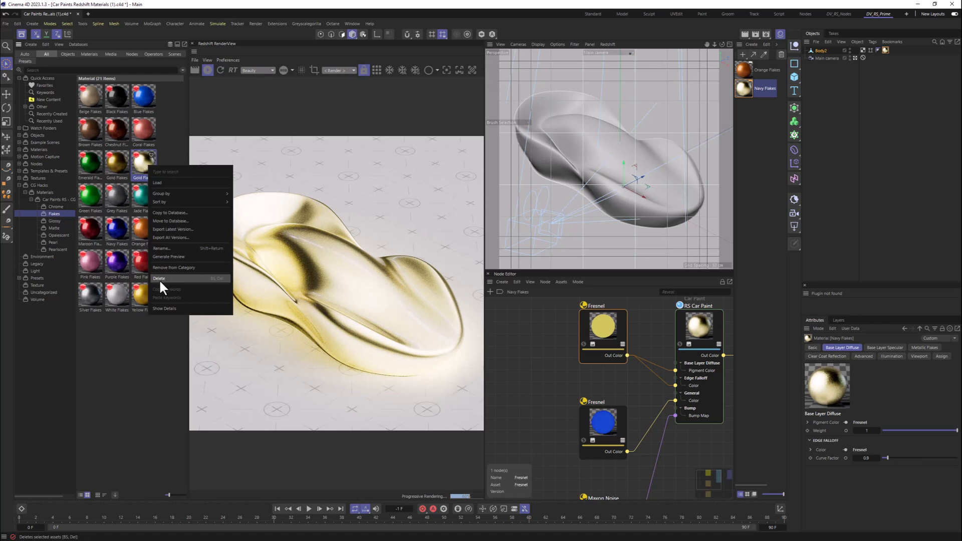
left_click(145, 163)
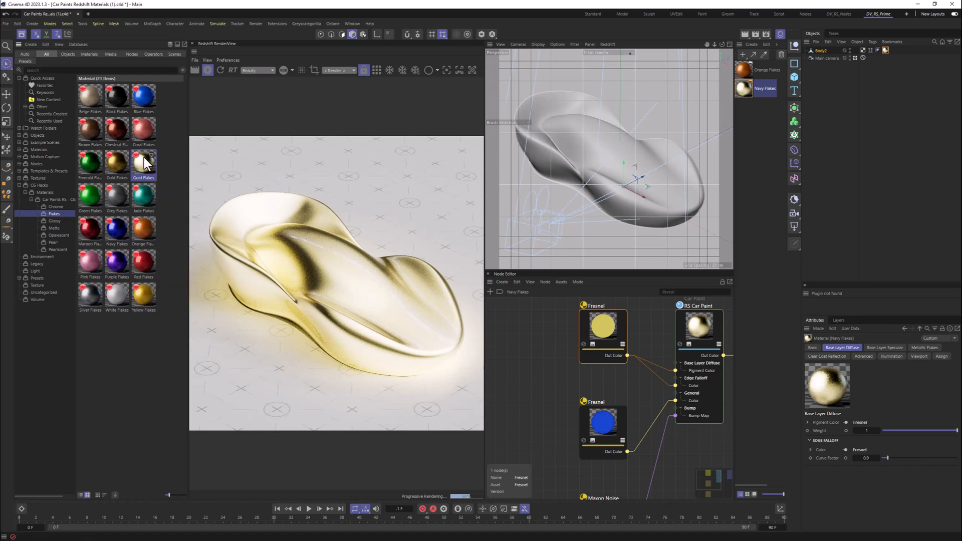
key("Delete")
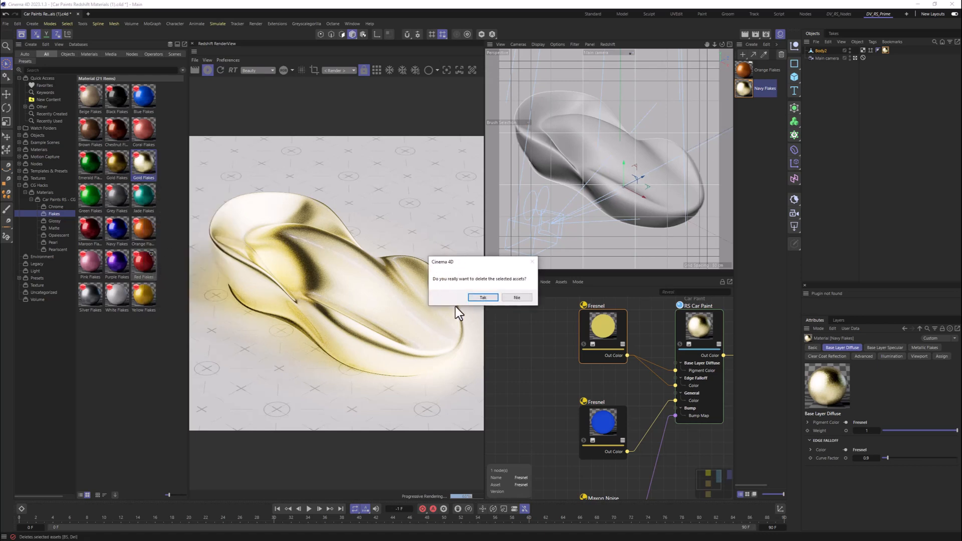
left_click(483, 297)
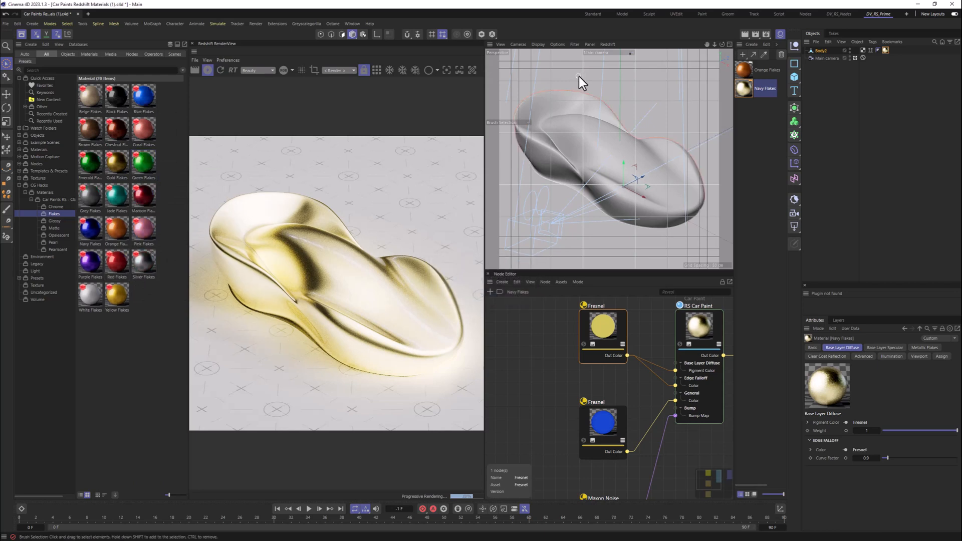
left_click(744, 69)
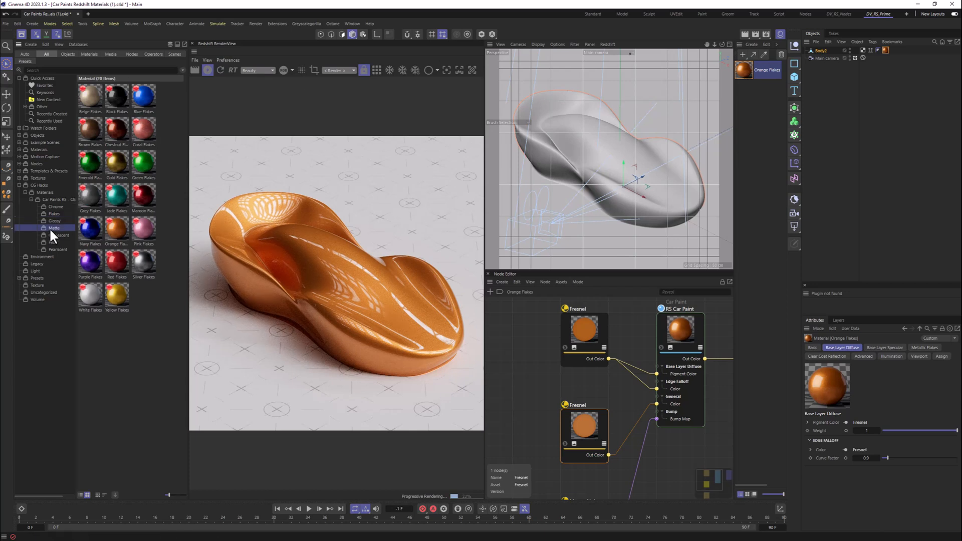
- Switch the asset library from Matte to the Glossy car paint collection
left_click(54, 228)
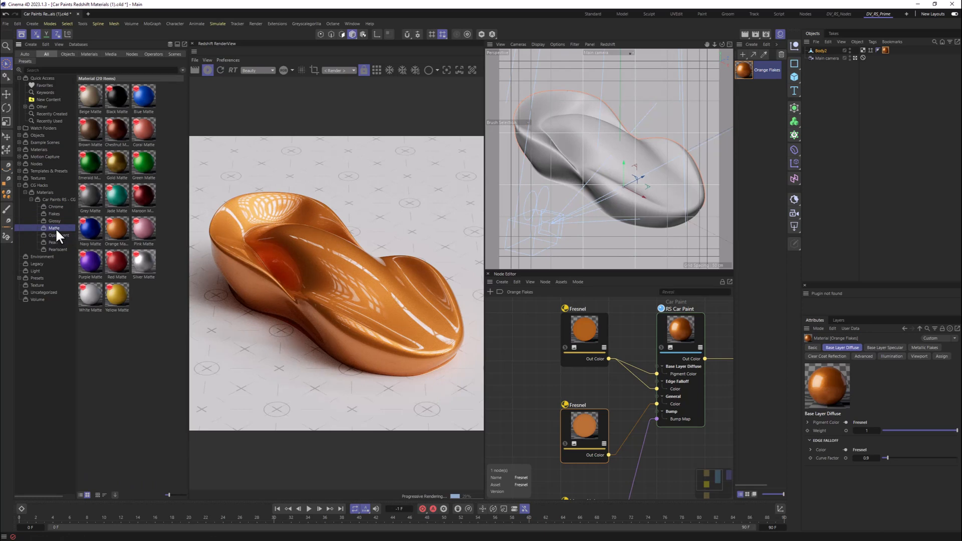
left_click(53, 220)
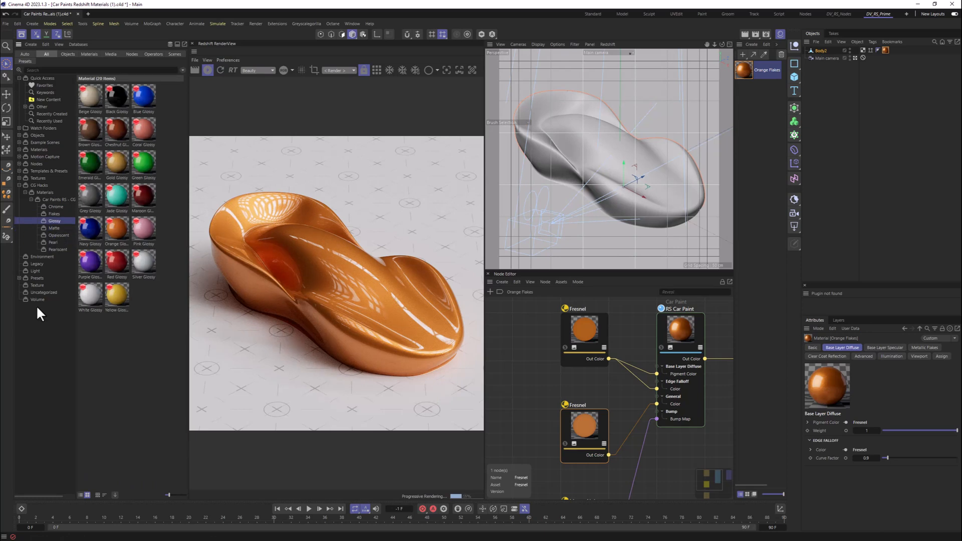